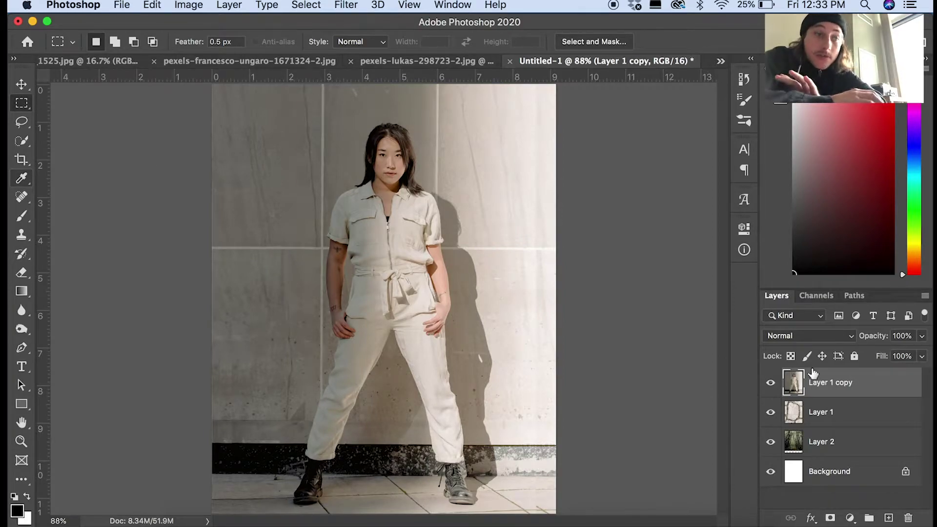
# Step: Select the woman photo layer (Layer 1 copy) for duplication
pyautogui.click(770, 383)
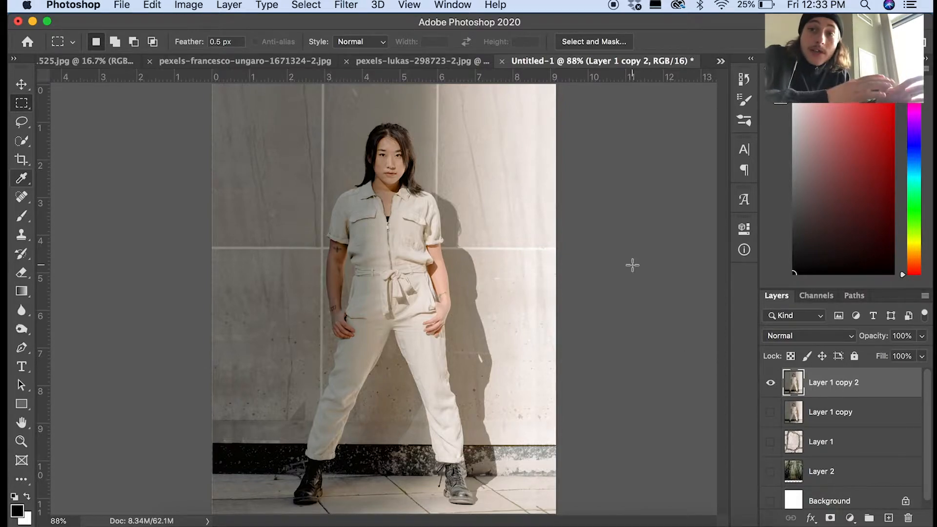
pyautogui.moveTo(32, 187)
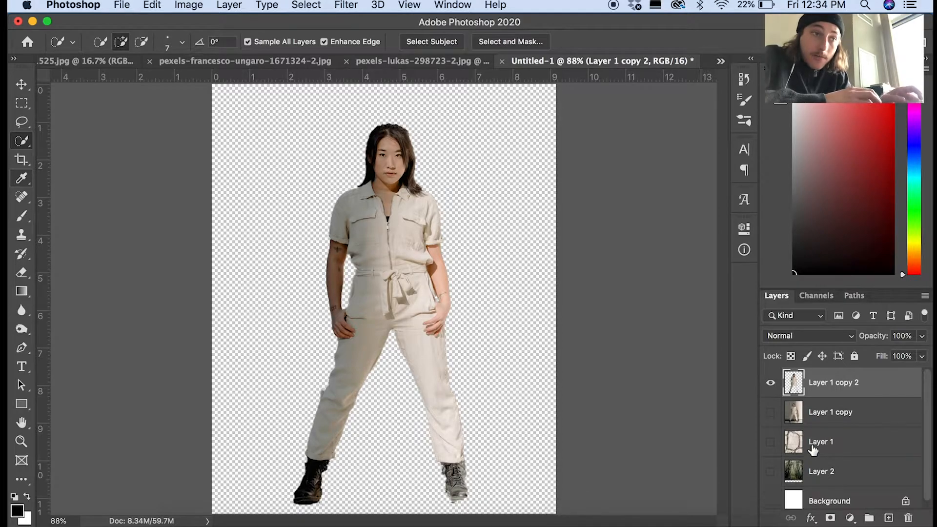
# Step: View the rock texture layer alone and start outlining the stone shape
pyautogui.click(770, 442)
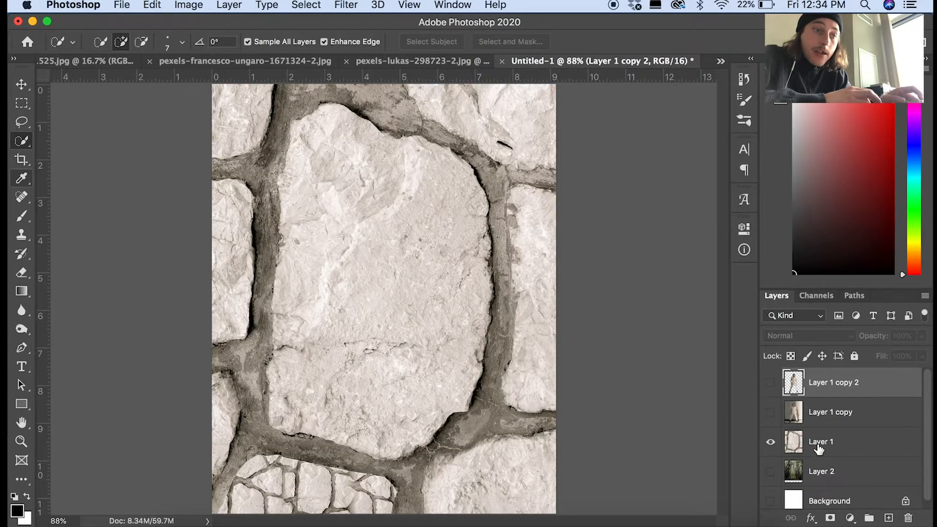
pyautogui.click(821, 441)
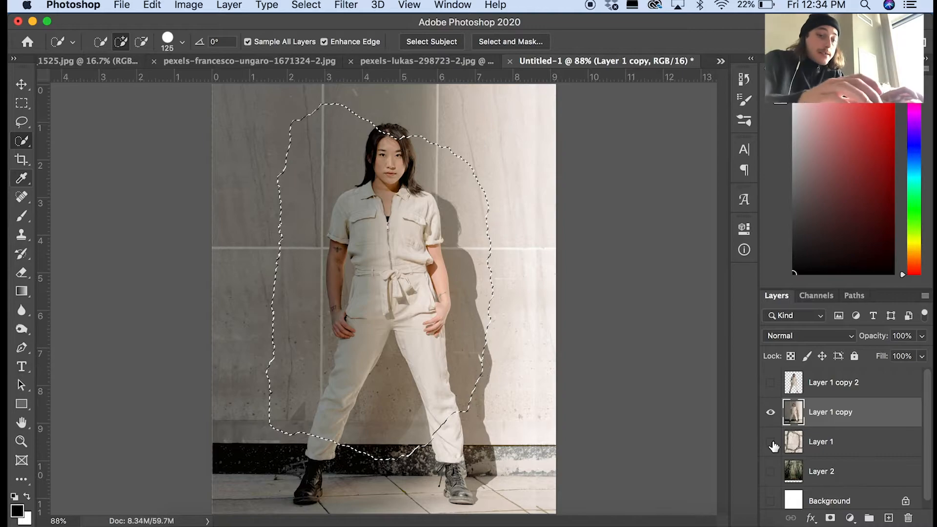
# Step: Show Layer 1 copy 2 and the forest Layer 2, then select the holed wall layer
pyautogui.click(770, 412)
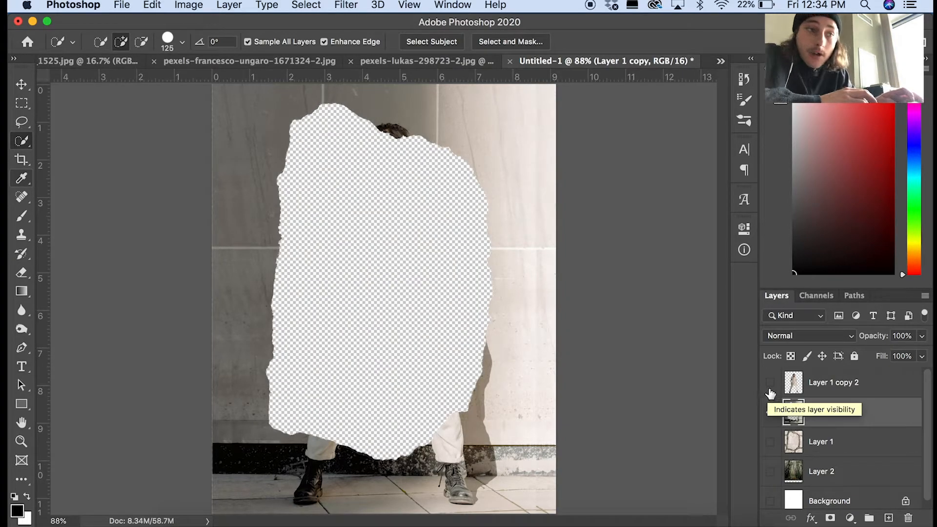
pyautogui.click(770, 412)
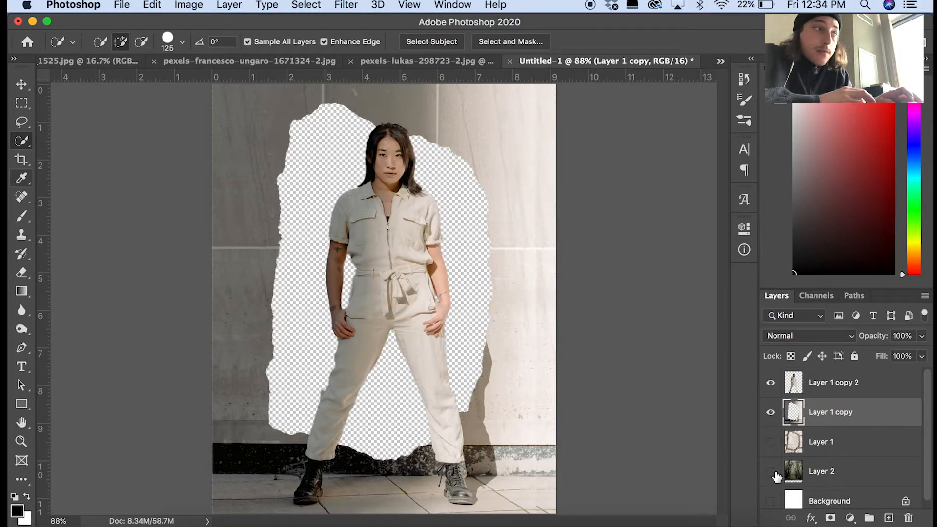
pyautogui.click(770, 471)
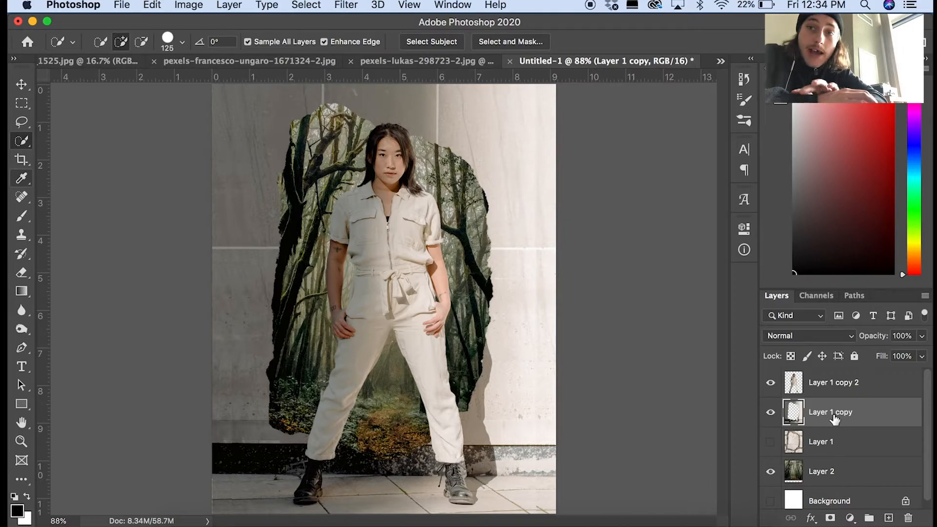
pyautogui.click(805, 517)
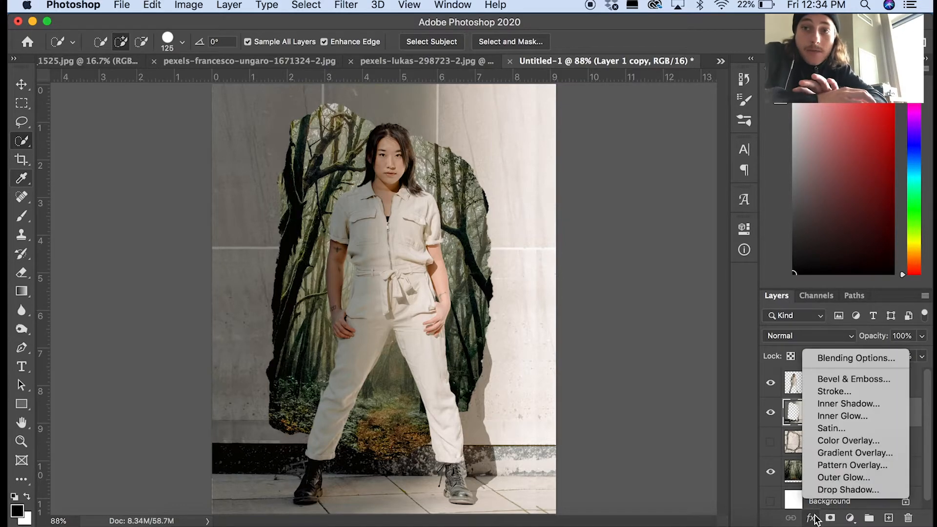
# Step: Add a Drop Shadow to Layer 1 copy: opacity 80%, distance 8 px, spread 10%, size 21 px
pyautogui.click(842, 489)
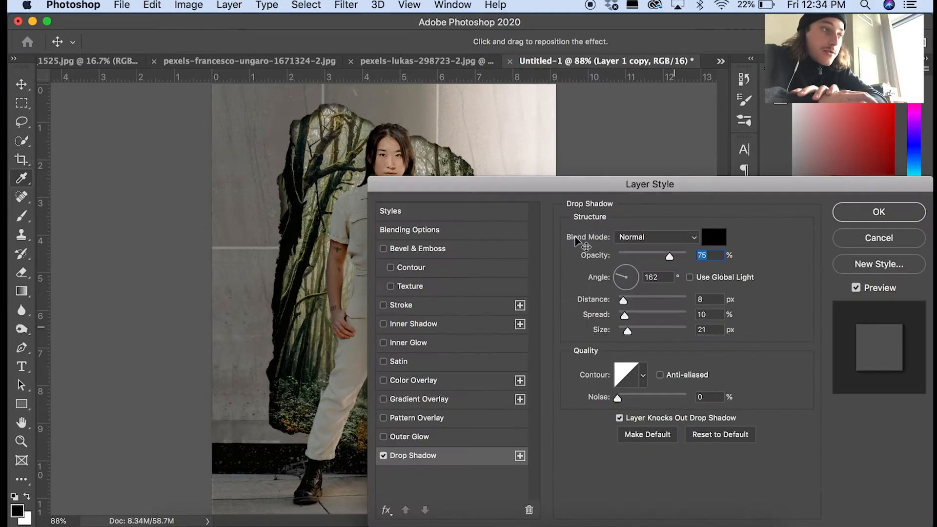
pyautogui.moveTo(669, 256); pyautogui.dragTo(674, 256)
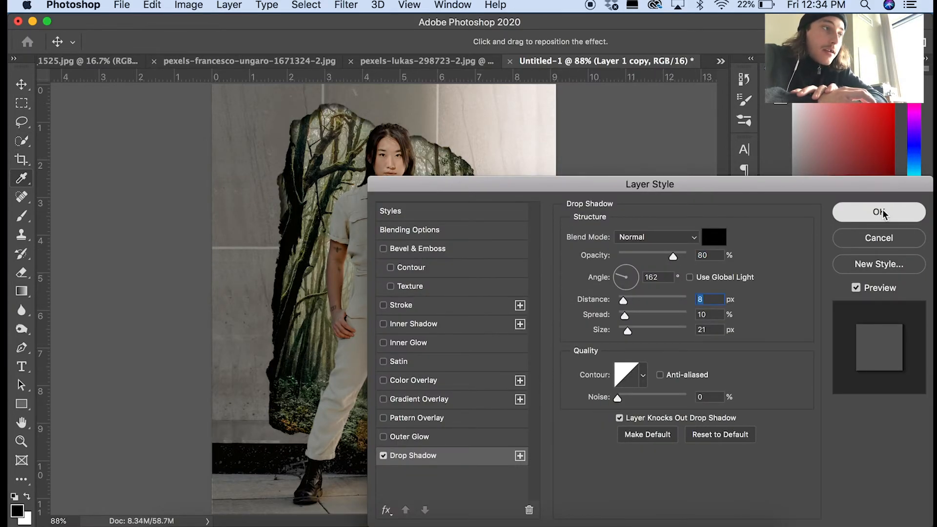
pyautogui.click(878, 212)
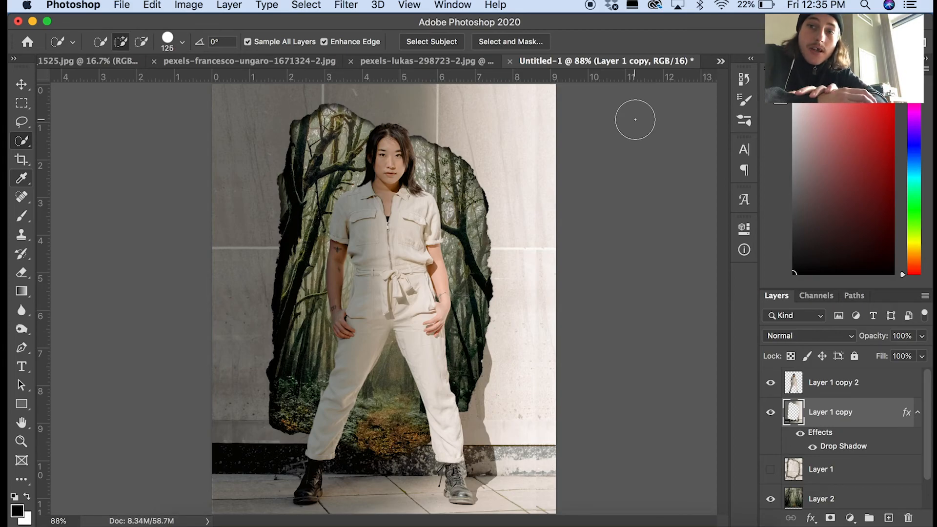